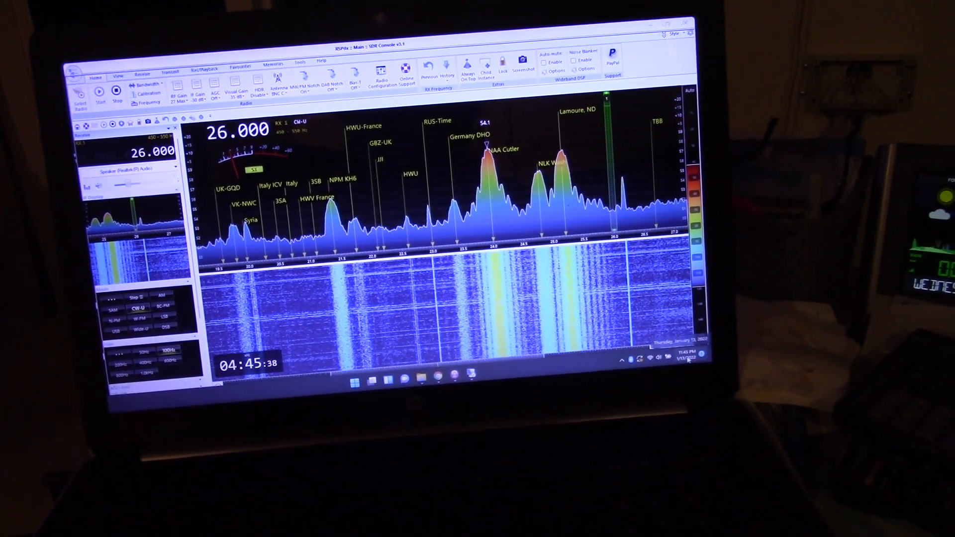
# Step: Switch VLF reception from BNC C to the SMA B antenna input
pyautogui.click(688, 358)
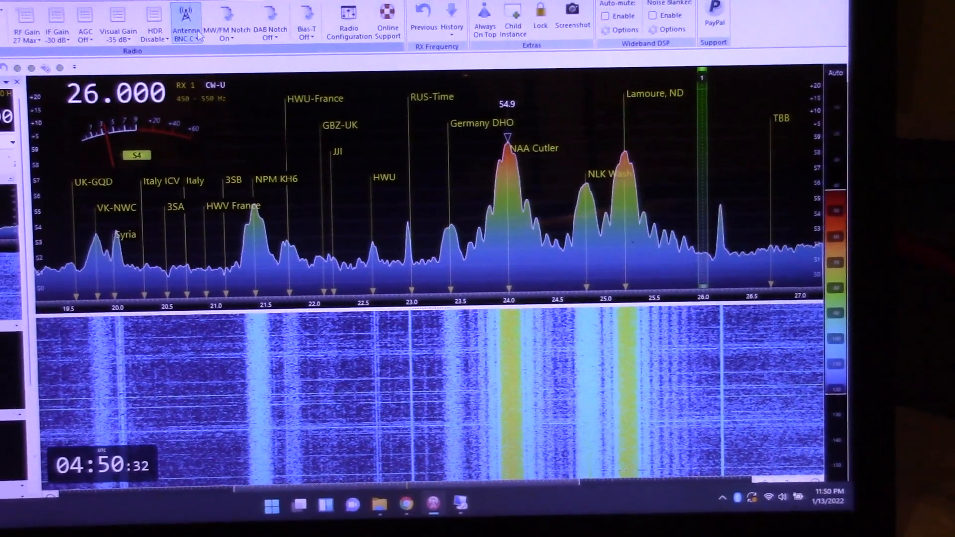
pyautogui.click(187, 18)
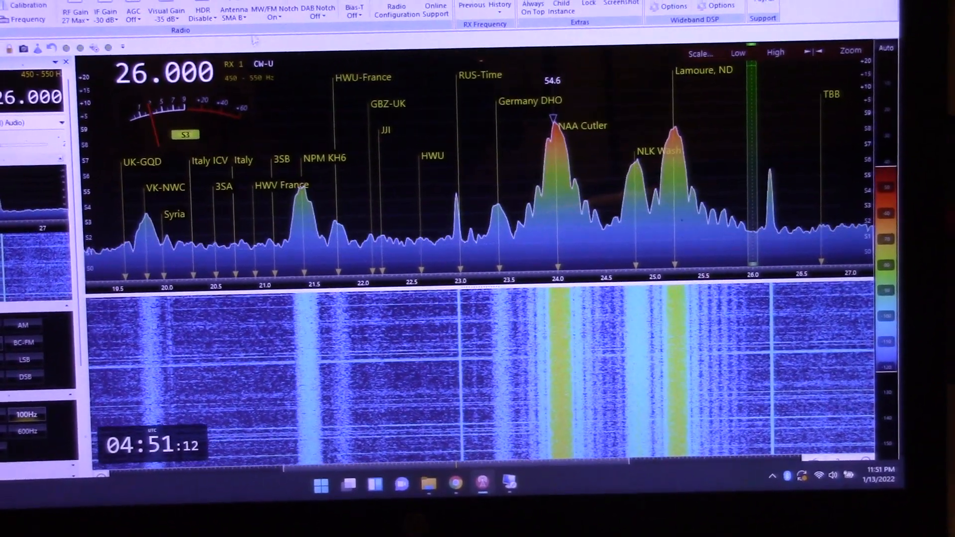
# Step: Choose a different antenna input from the Antenna list to compare the VLF peaks
pyautogui.click(231, 13)
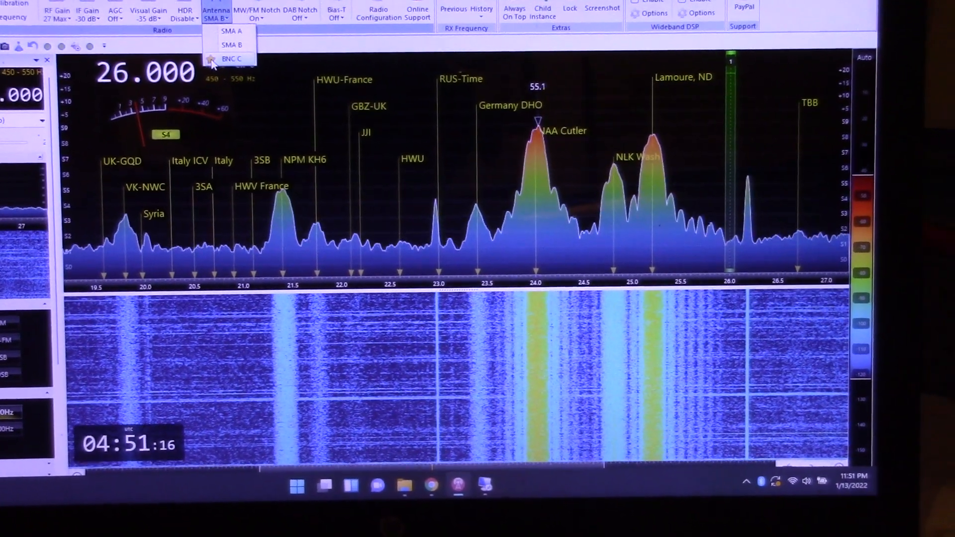
pyautogui.click(232, 59)
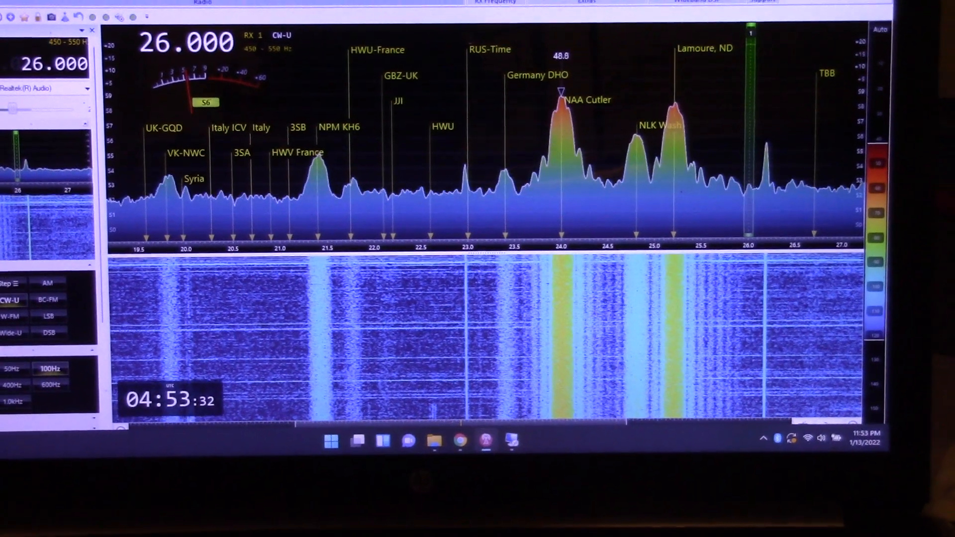
# Step: Set the Antenna to SMA A and keep watching NAA Cutler, NLK and Lamoure
pyautogui.click(267, 11)
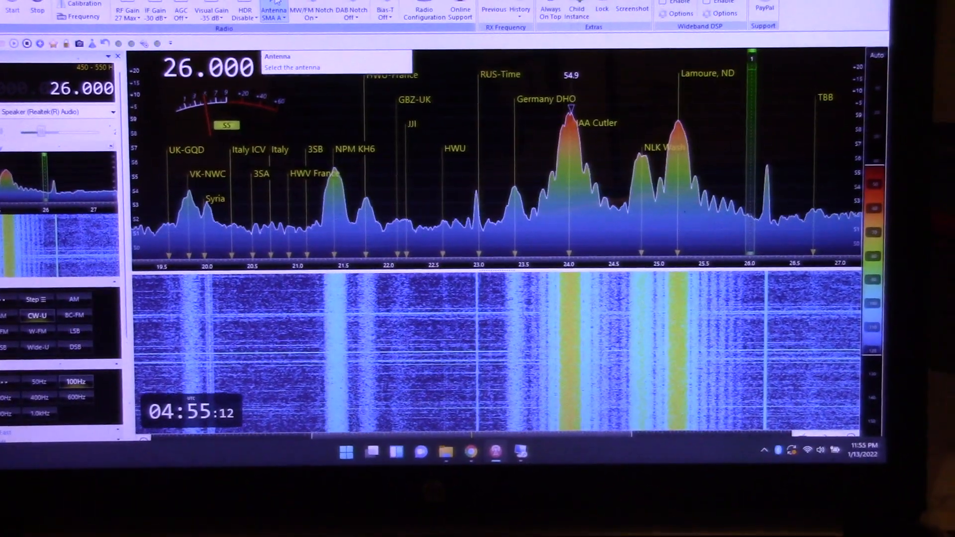
# Step: Return reception to the BNC C antenna input and reopen the antenna list
pyautogui.click(274, 11)
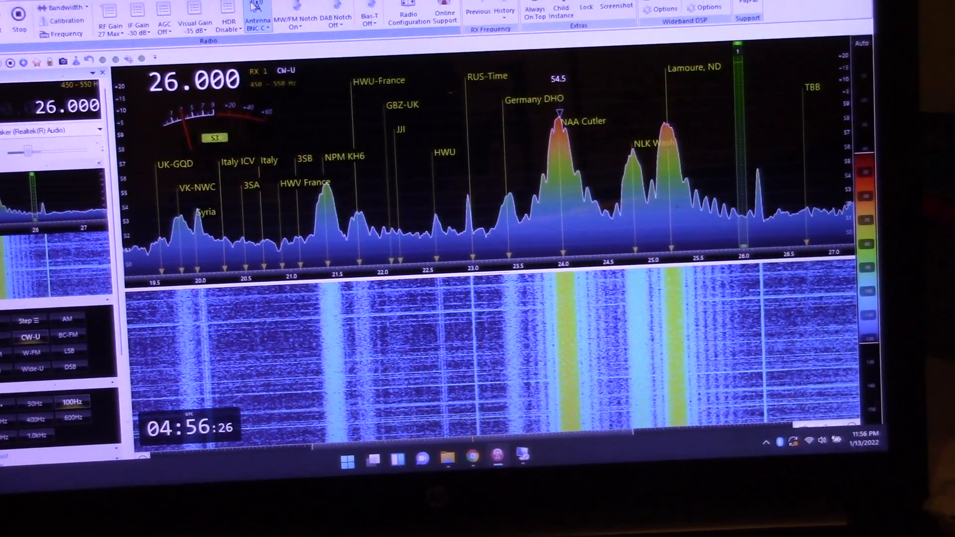
pyautogui.click(258, 18)
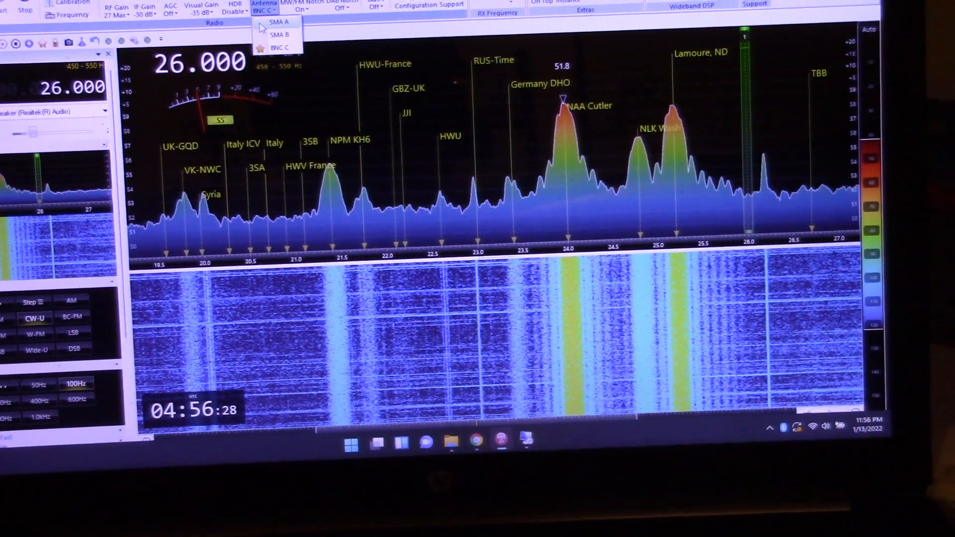